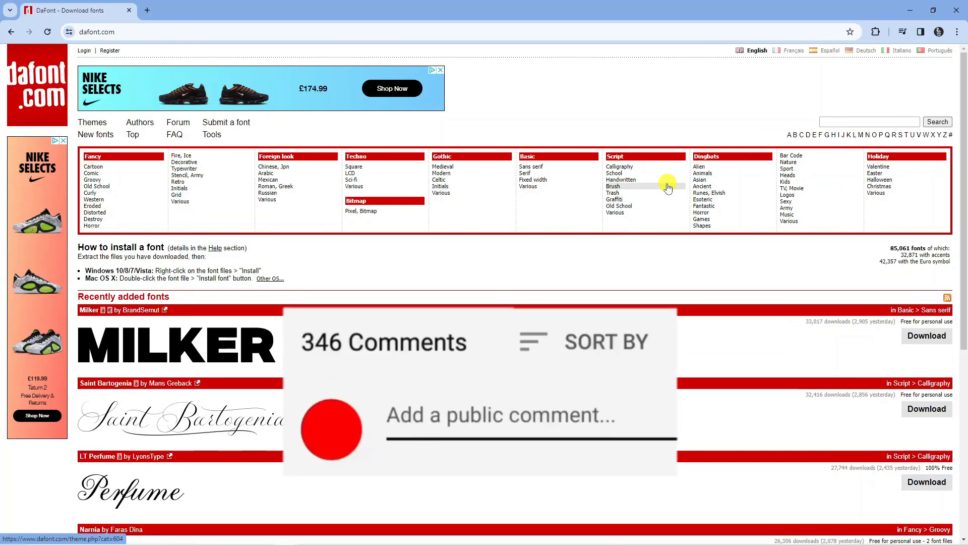
Step: Scroll DaFont's recently added fonts and download the Narnia font archive
{"action": "type", "text": "Great v"}
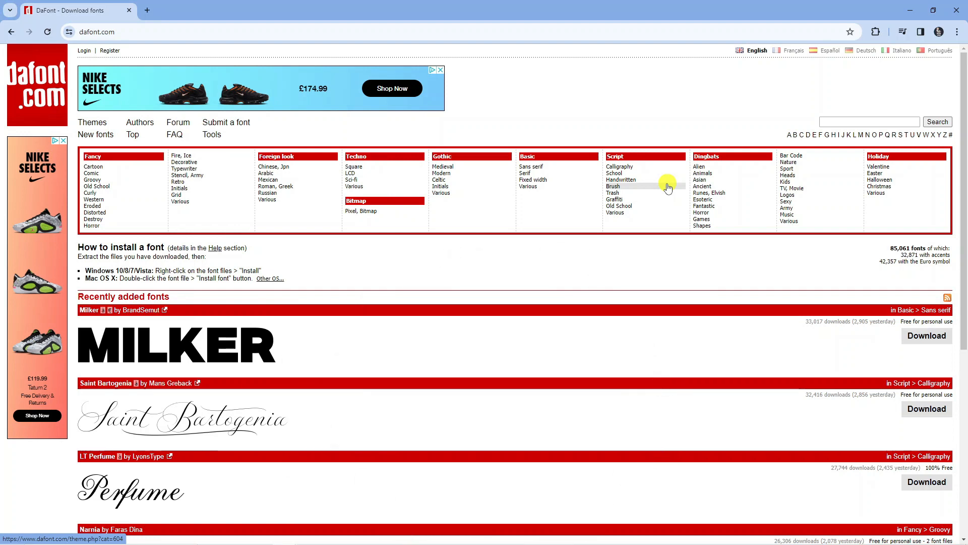
{"action": "mouse_move", "coordinate": [677, 109]}
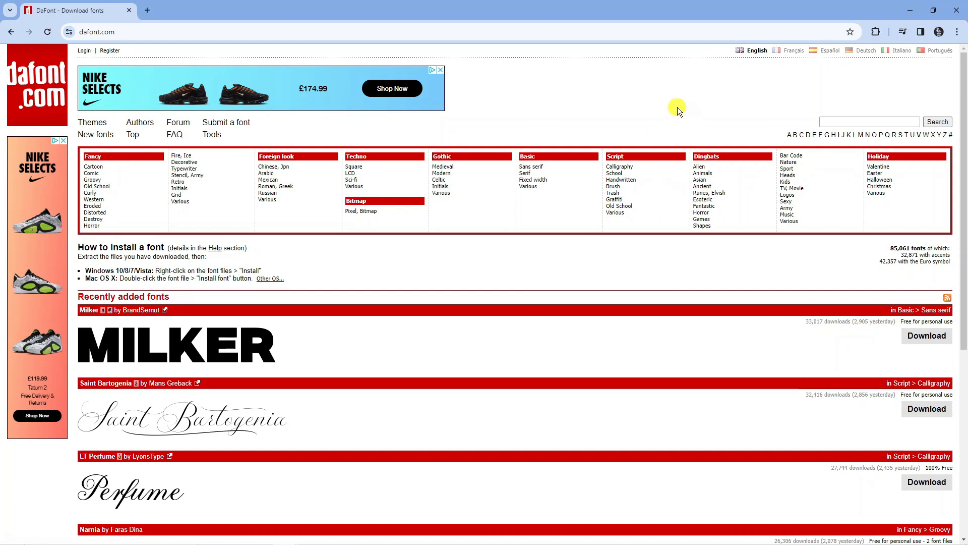
{"action": "scroll", "scroll_direction": "down", "scroll_amount": 3}
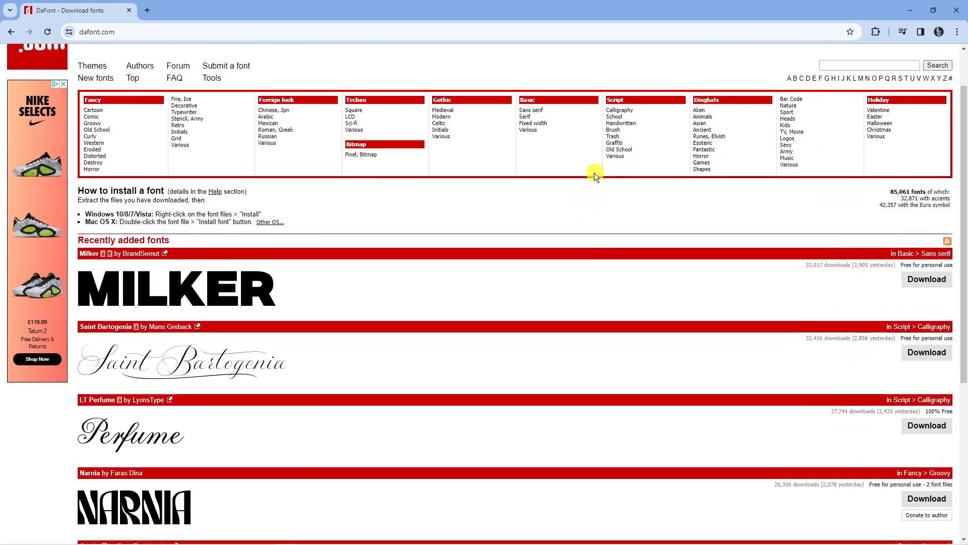
{"action": "scroll", "scroll_direction": "up", "scroll_amount": 3}
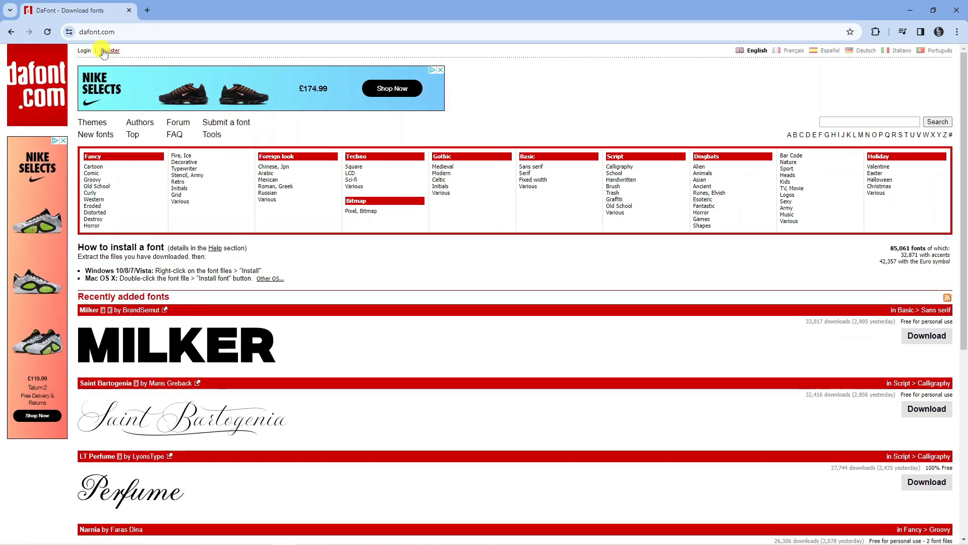
{"action": "scroll", "scroll_direction": "down", "scroll_amount": 3}
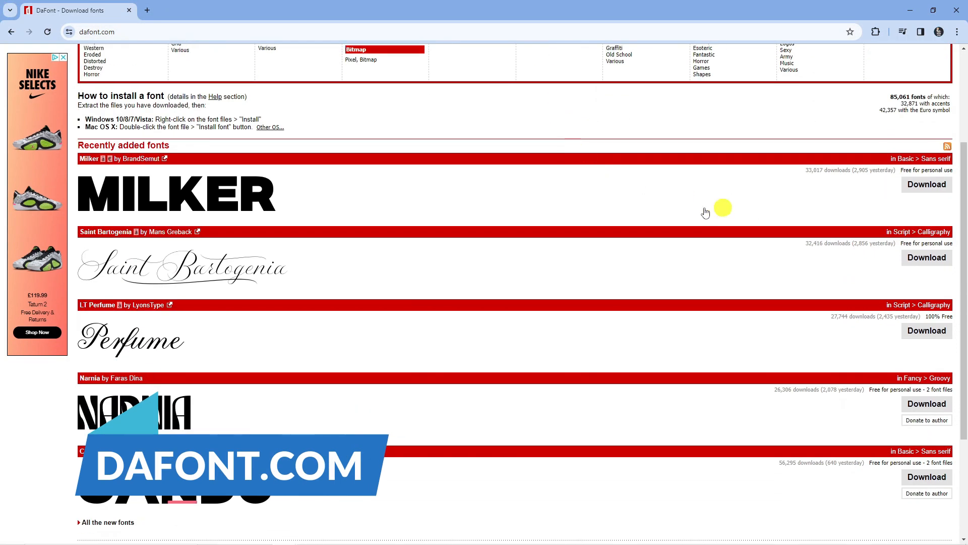
{"action": "scroll", "scroll_direction": "down", "scroll_amount": 3}
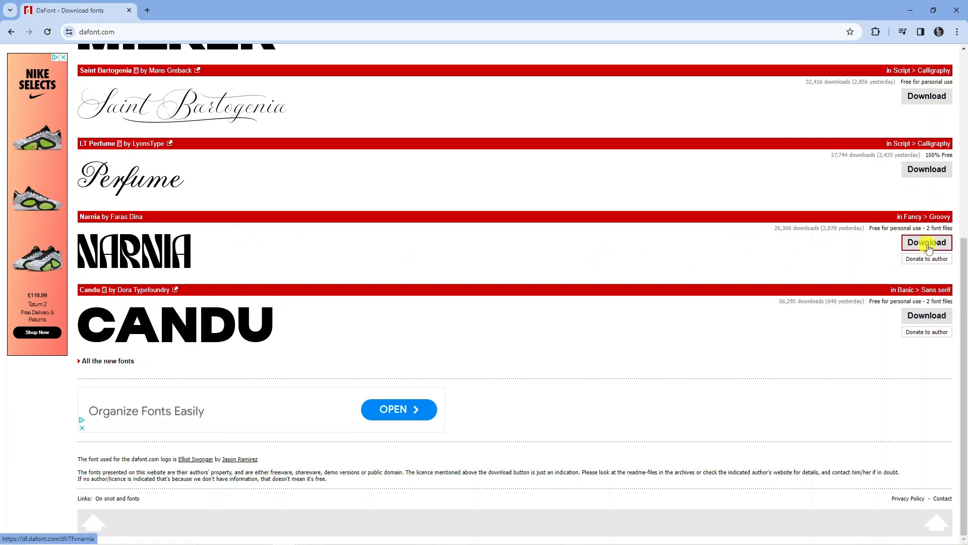
{"action": "left_click", "coordinate": [926, 242]}
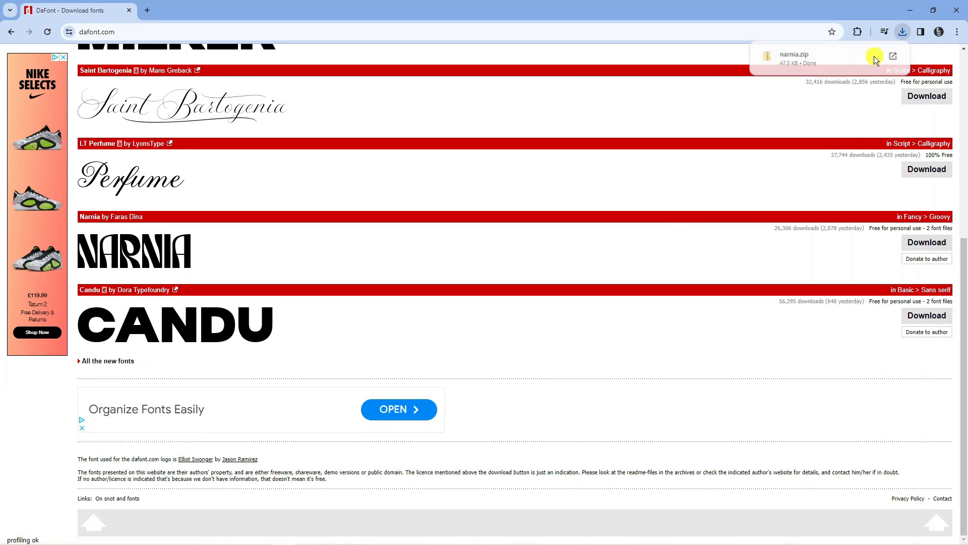
Step: Open narnia.zip, preview the OpenType Narnia file and install it on Windows
{"action": "left_click", "coordinate": [793, 55]}
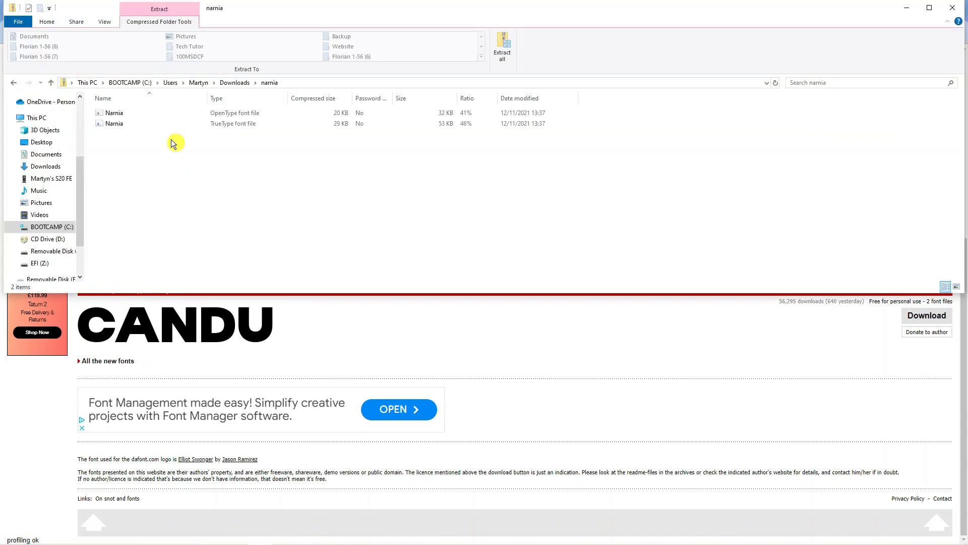
{"action": "left_click", "coordinate": [115, 112]}
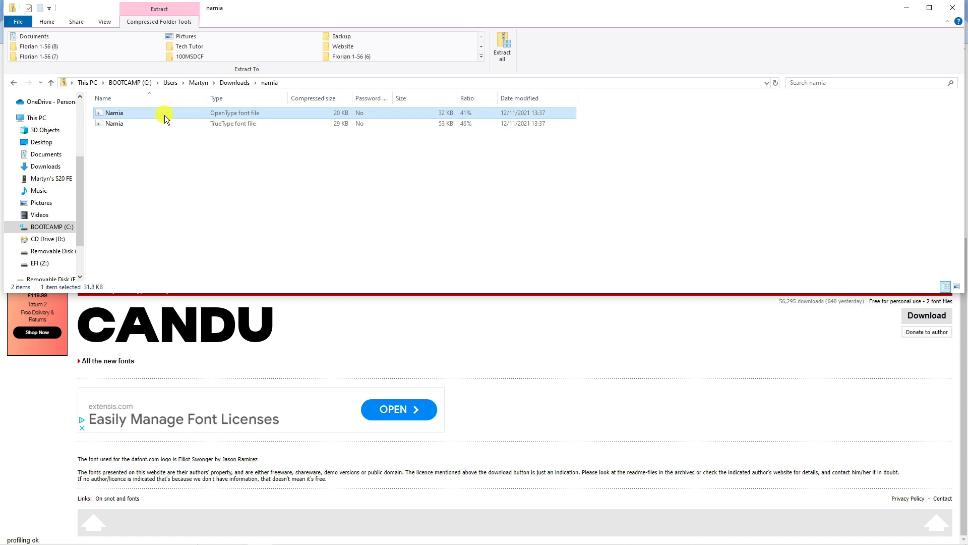
{"action": "double_click", "coordinate": [113, 113]}
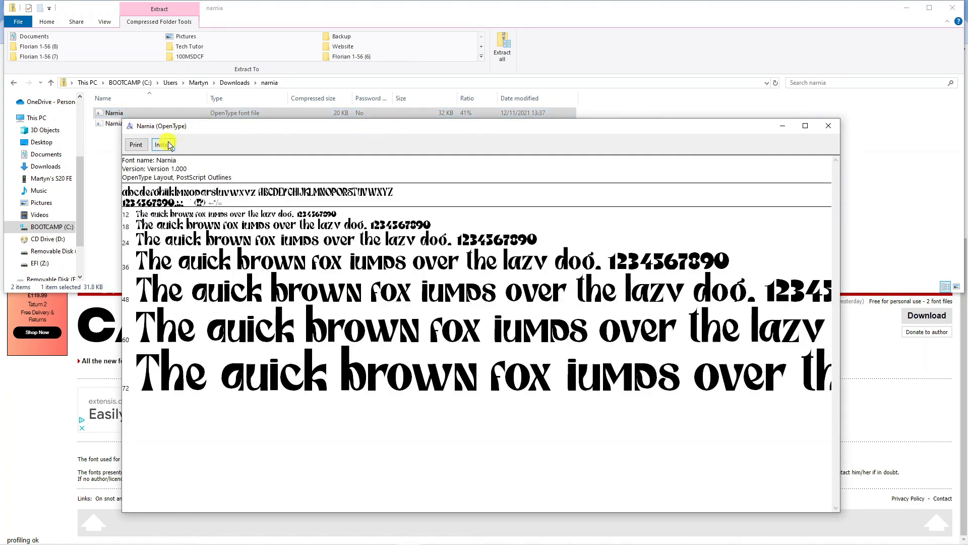
{"action": "left_click", "coordinate": [162, 145]}
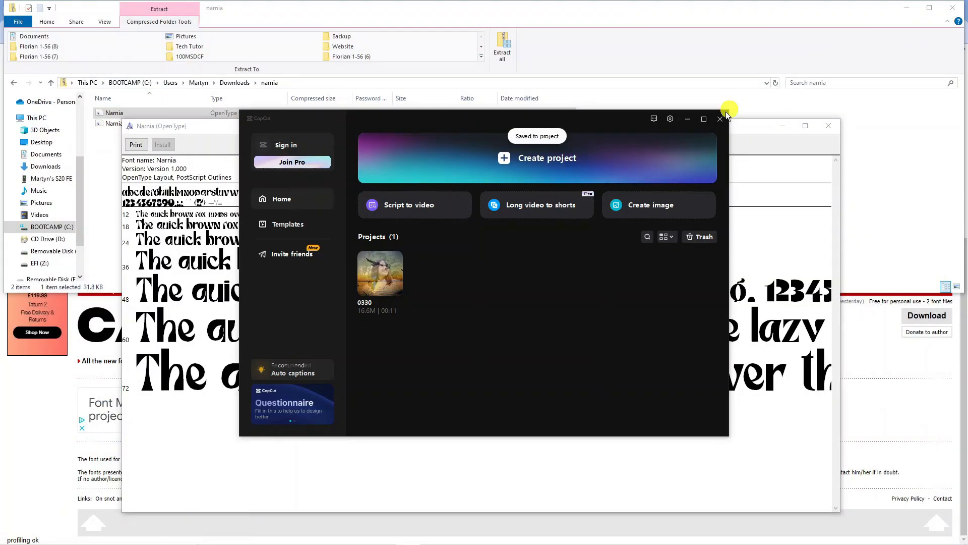
Step: Open the 0330 project thumbnail from CapCut's Projects list
{"action": "left_click", "coordinate": [720, 119]}
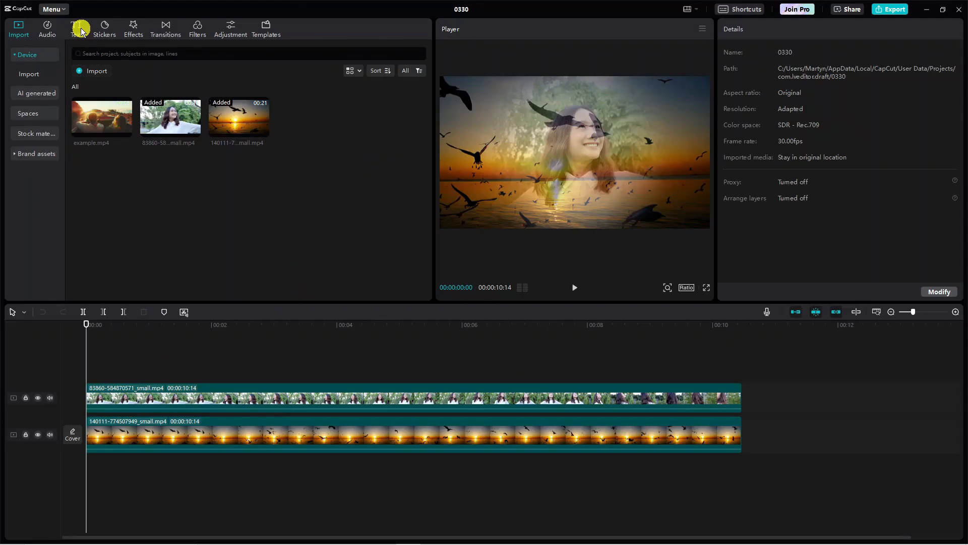
Step: Add the Default text item from the Text tab to the timeline
{"action": "left_click", "coordinate": [76, 28]}
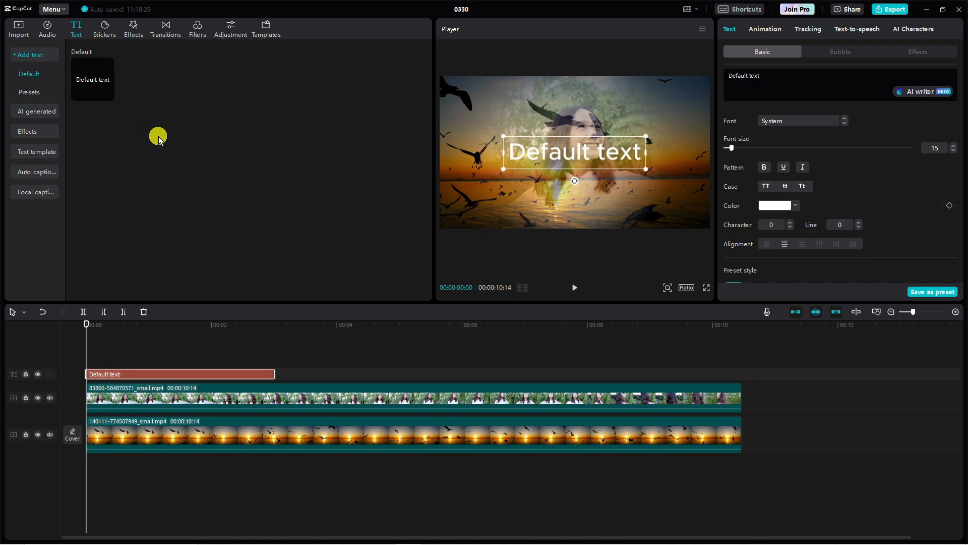
{"action": "mouse_move", "coordinate": [151, 374]}
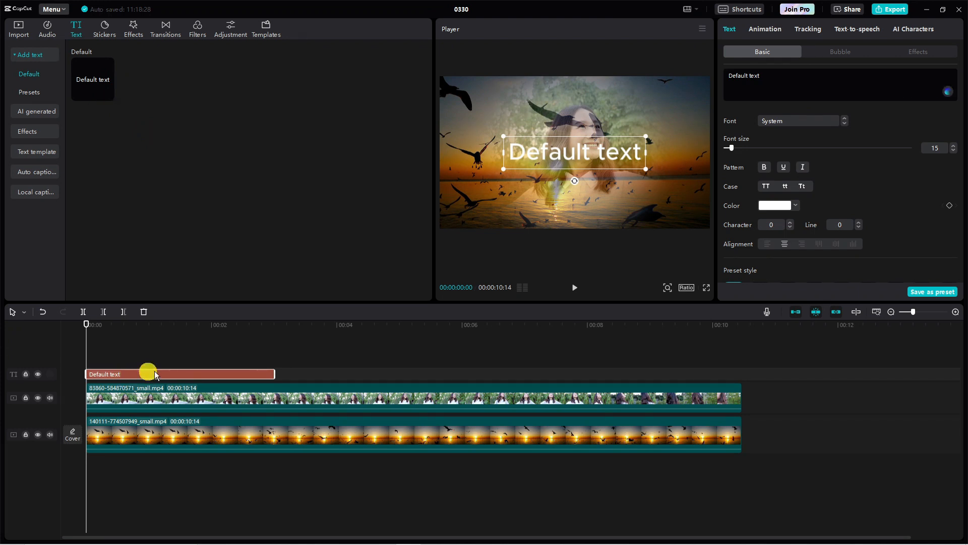
{"action": "mouse_move", "coordinate": [226, 406]}
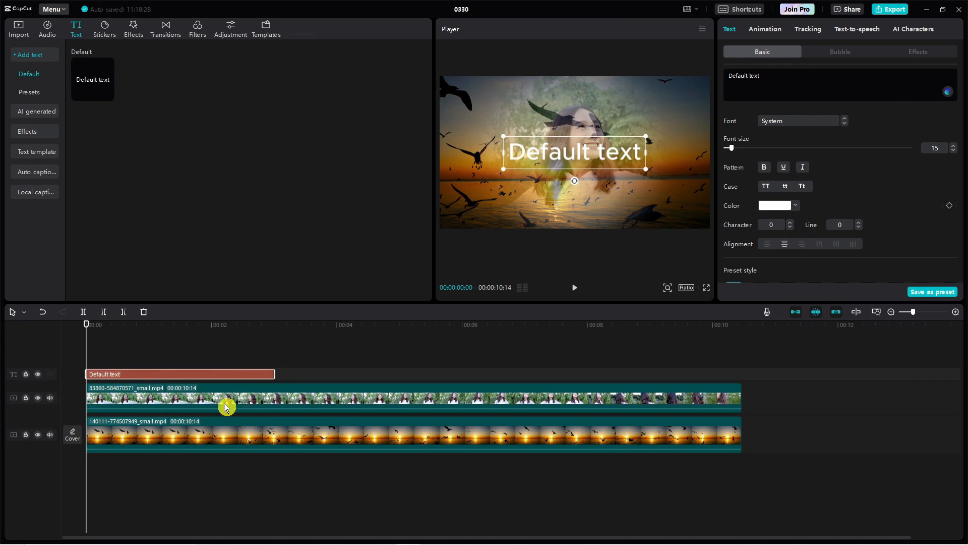
{"action": "mouse_move", "coordinate": [233, 369]}
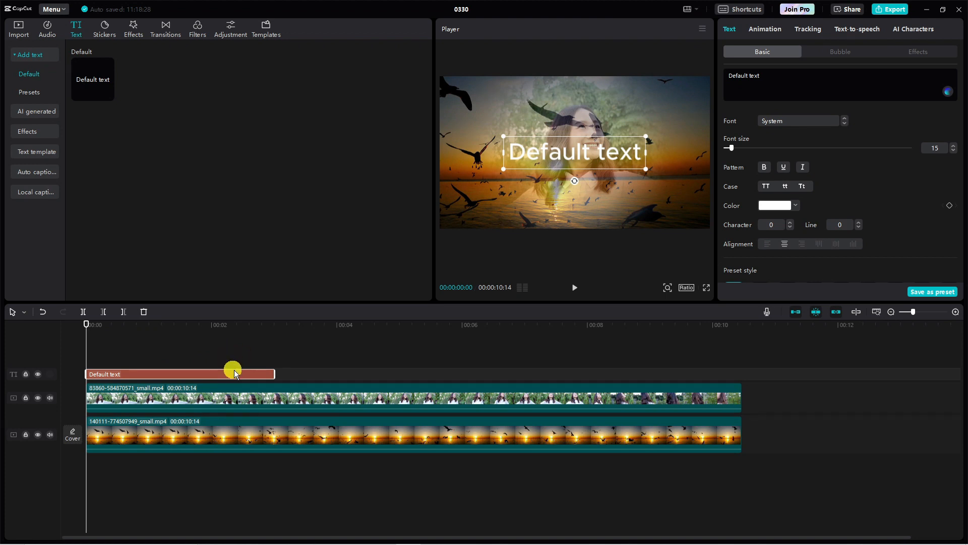
{"action": "mouse_move", "coordinate": [820, 142]}
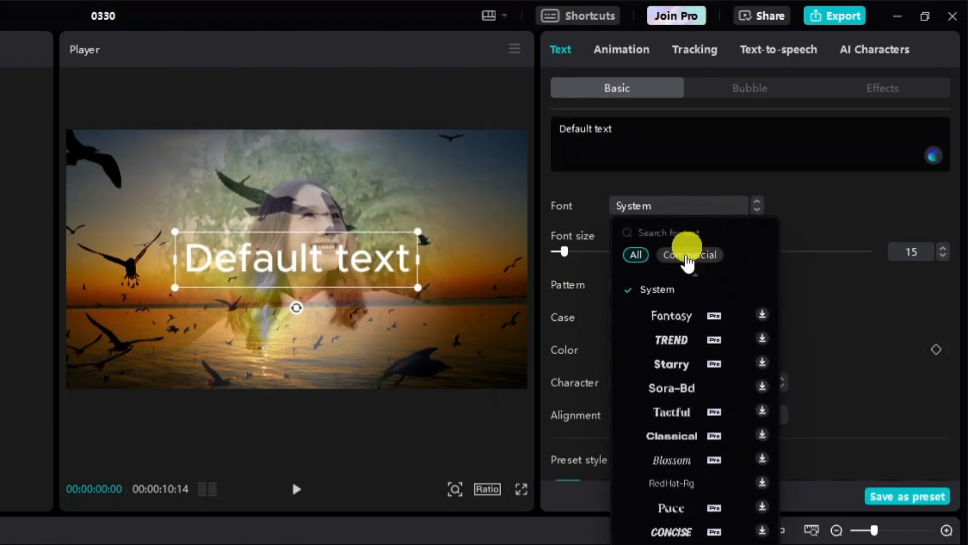
Step: Search the font list for Narnia and apply it under System font
{"action": "scroll", "scroll_direction": "down", "scroll_amount": 3}
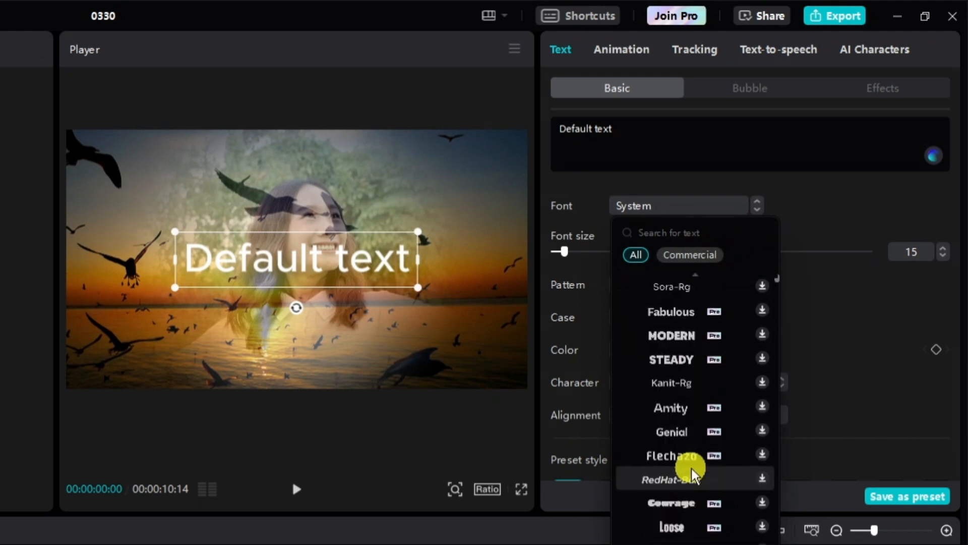
{"action": "scroll", "scroll_direction": "up", "scroll_amount": 3}
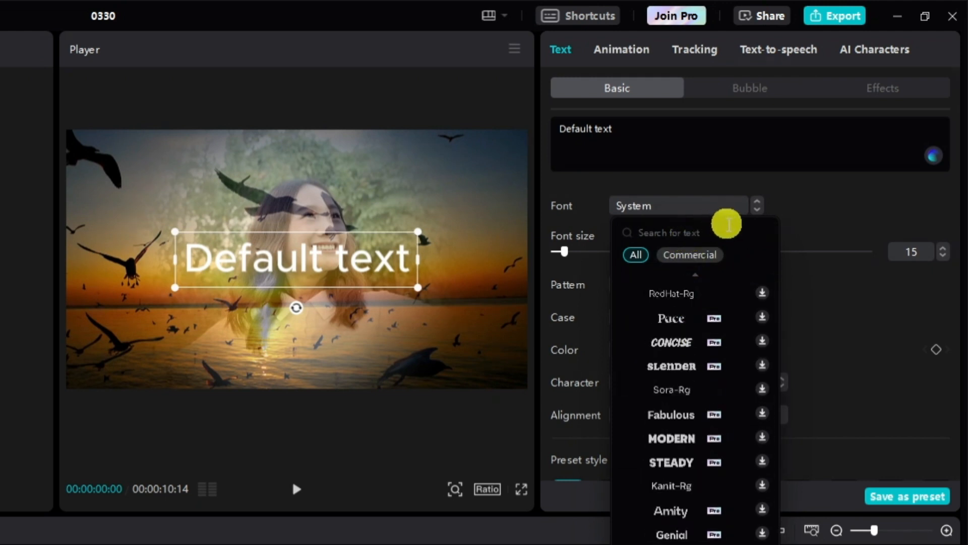
{"action": "type", "text": "Nami"}
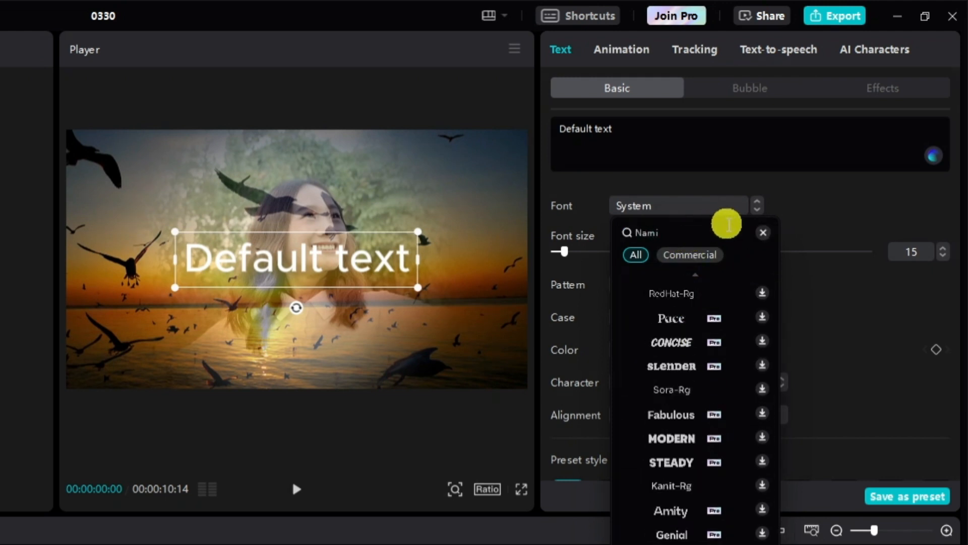
{"action": "type", "text": "a"}
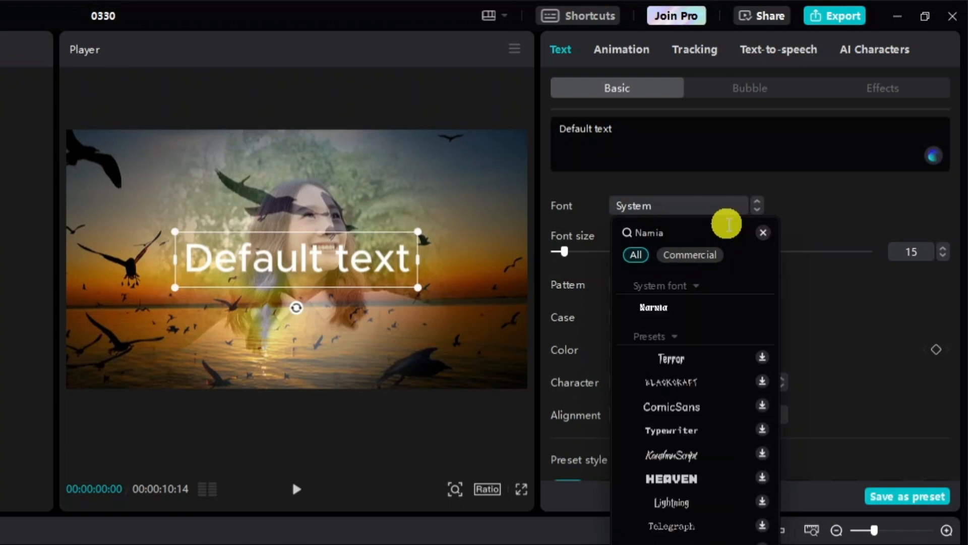
{"action": "left_click", "coordinate": [652, 307]}
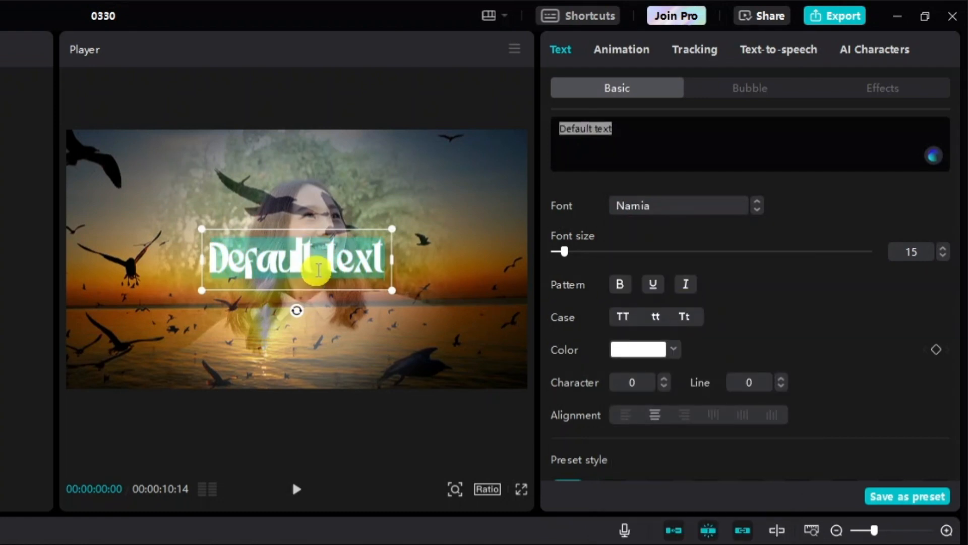
Step: Replace the text layer's words with 'Hello'
{"action": "type", "text": "Hello"}
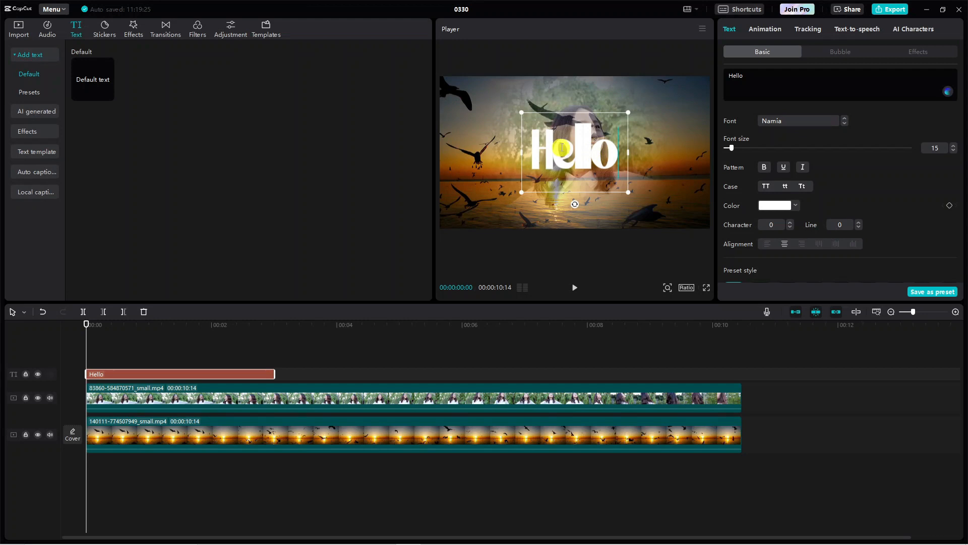
{"action": "mouse_move", "coordinate": [691, 143]}
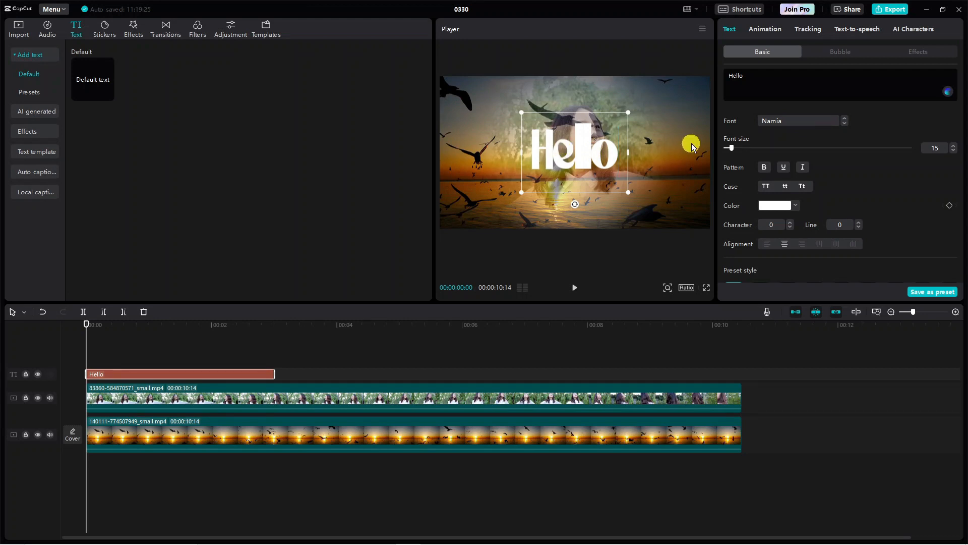
{"action": "mouse_move", "coordinate": [693, 143]}
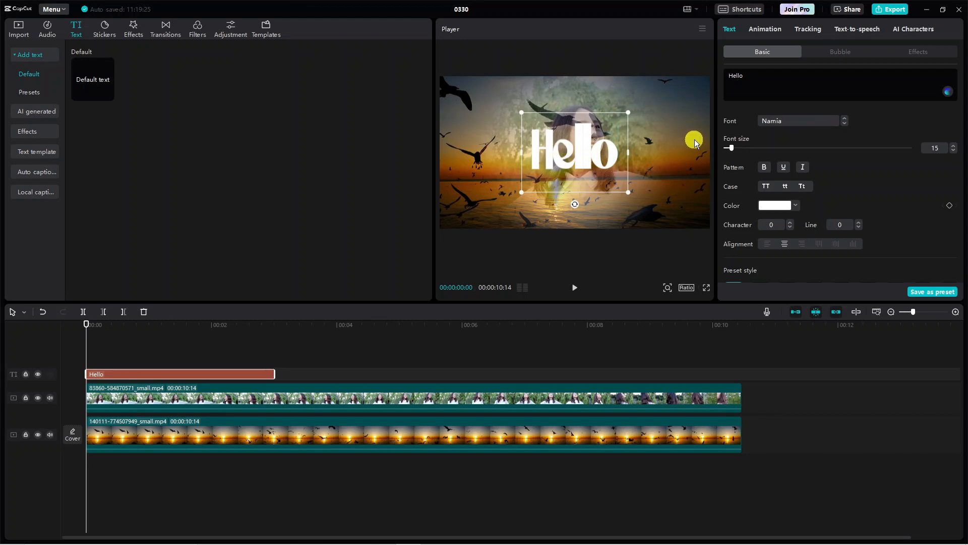